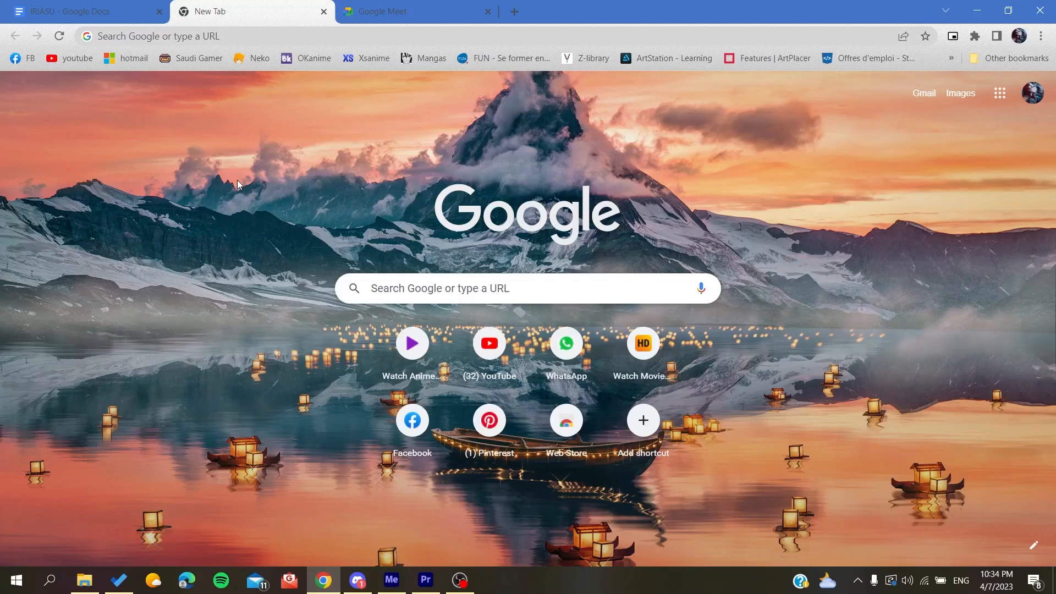
# Go to Manage your Google Account from the profile avatar and show the Google apps grid
pyautogui.click(488, 12)
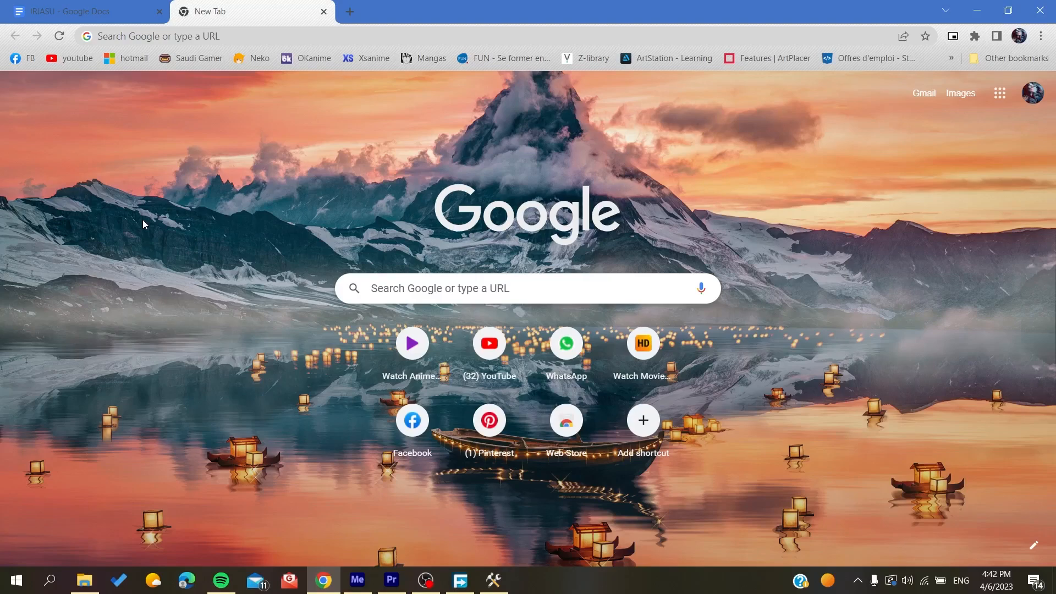
pyautogui.moveTo(1001, 102)
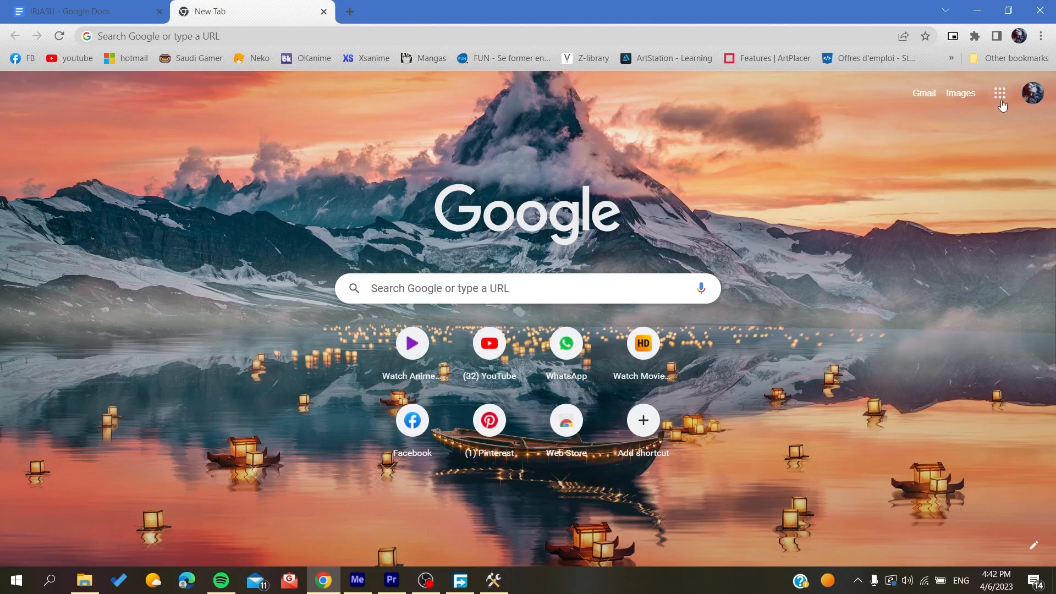
pyautogui.moveTo(998, 93)
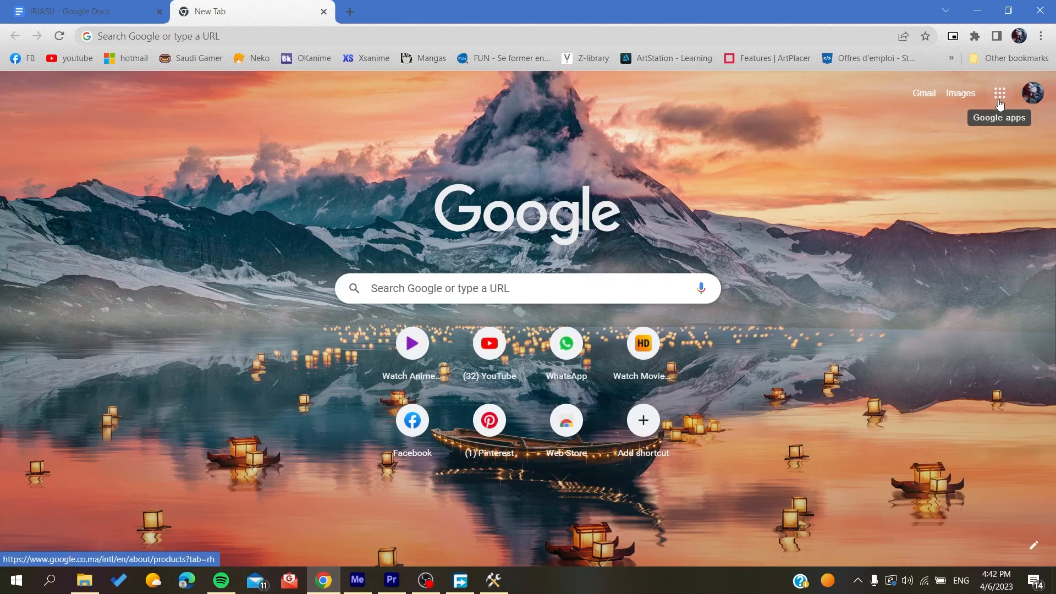
pyautogui.moveTo(993, 95)
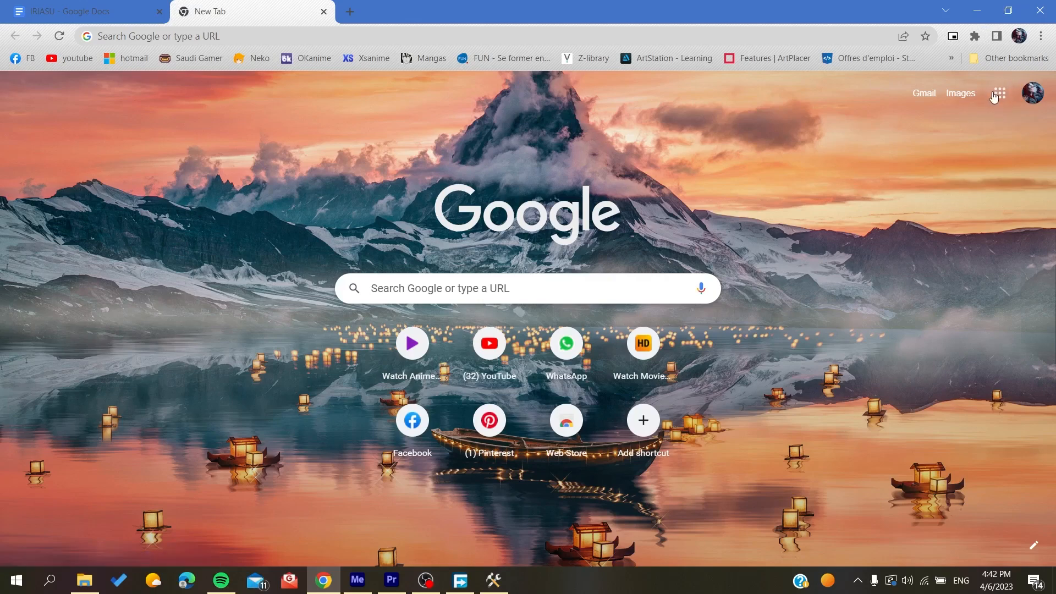
pyautogui.click(1019, 36)
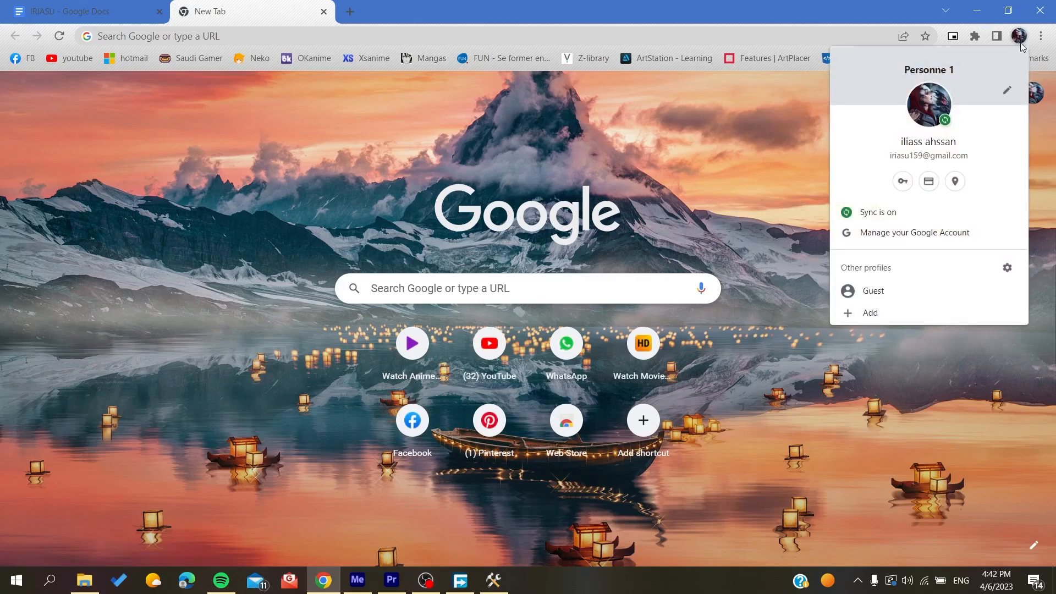
pyautogui.moveTo(869, 232)
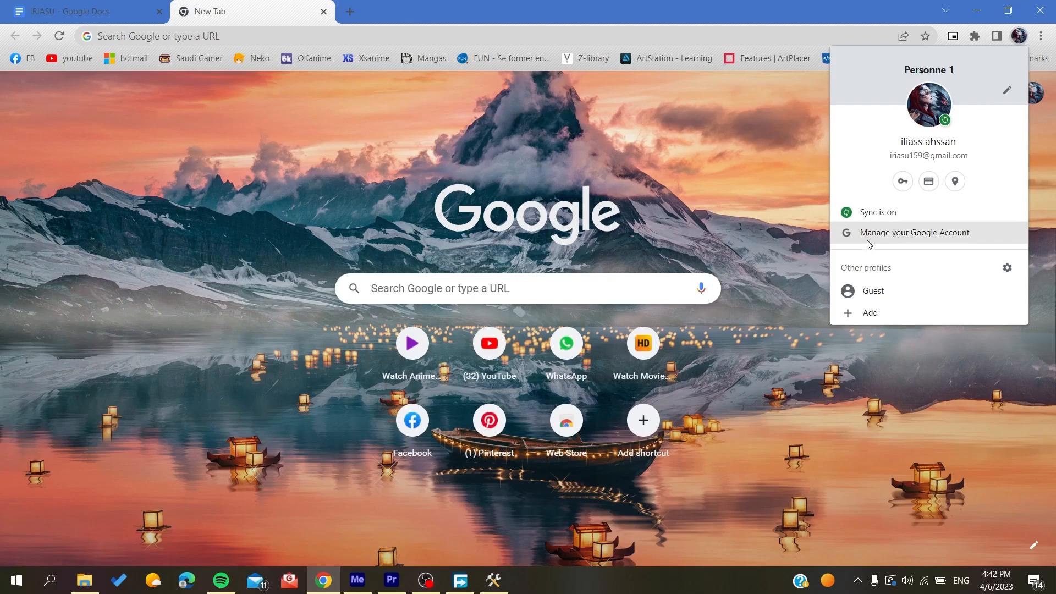
pyautogui.click(915, 233)
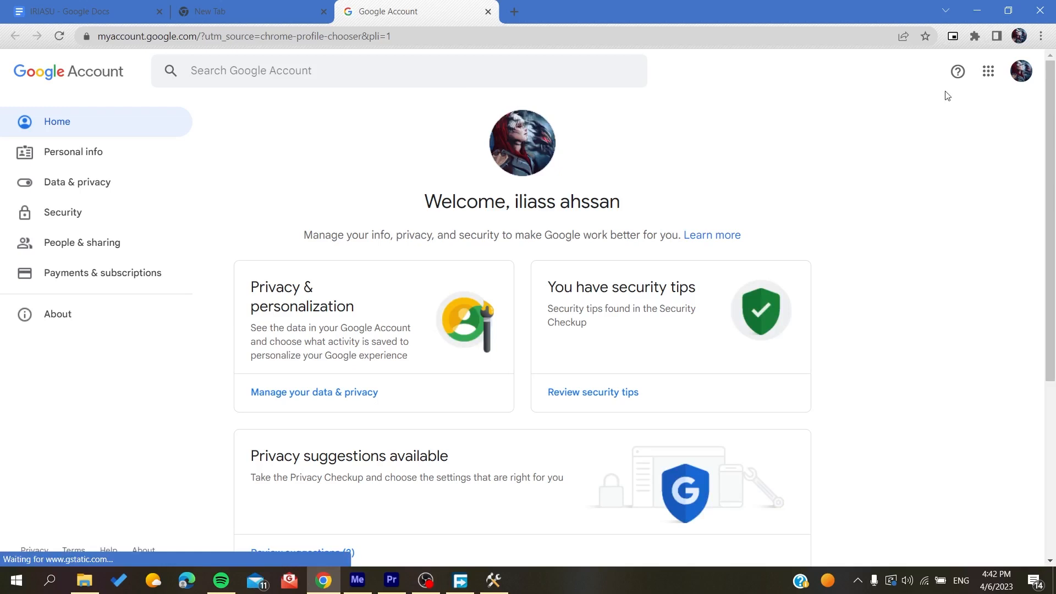
pyautogui.click(988, 72)
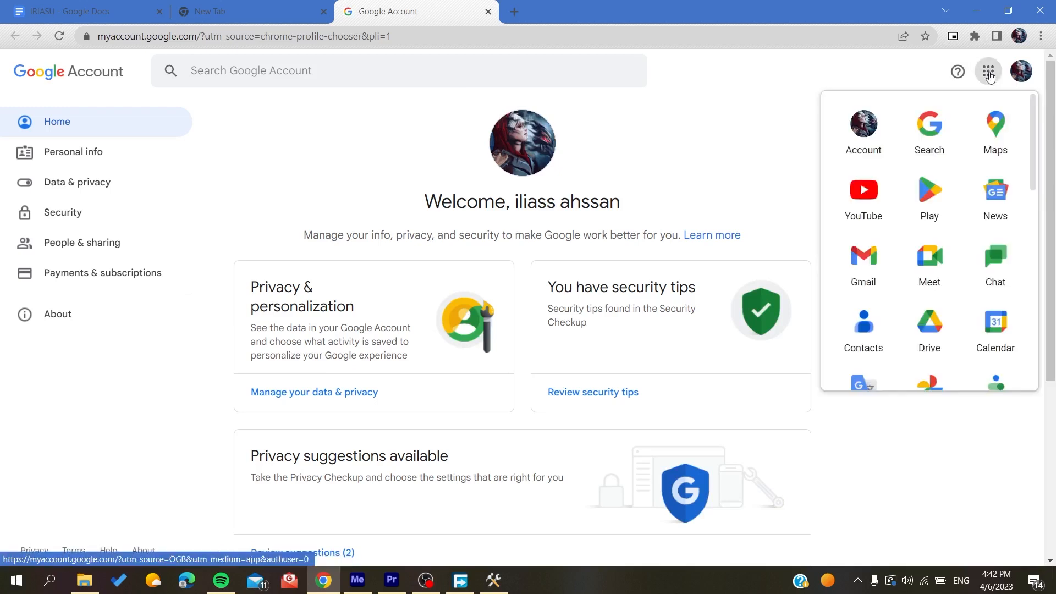
pyautogui.moveTo(928, 263)
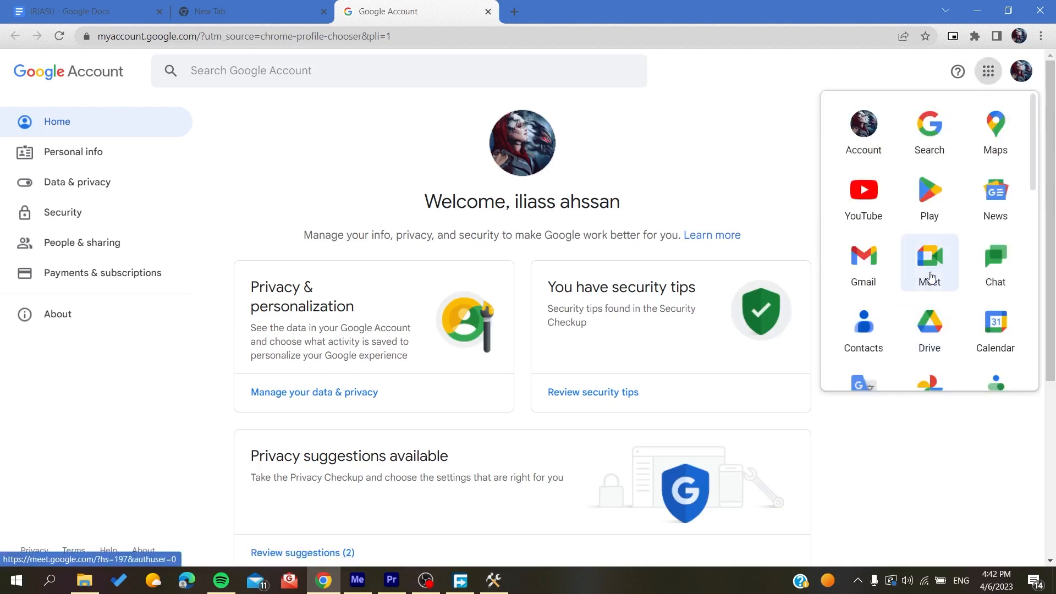
# Launch Meet from the apps grid, then return to the Google Account tab's address bar
pyautogui.click(928, 262)
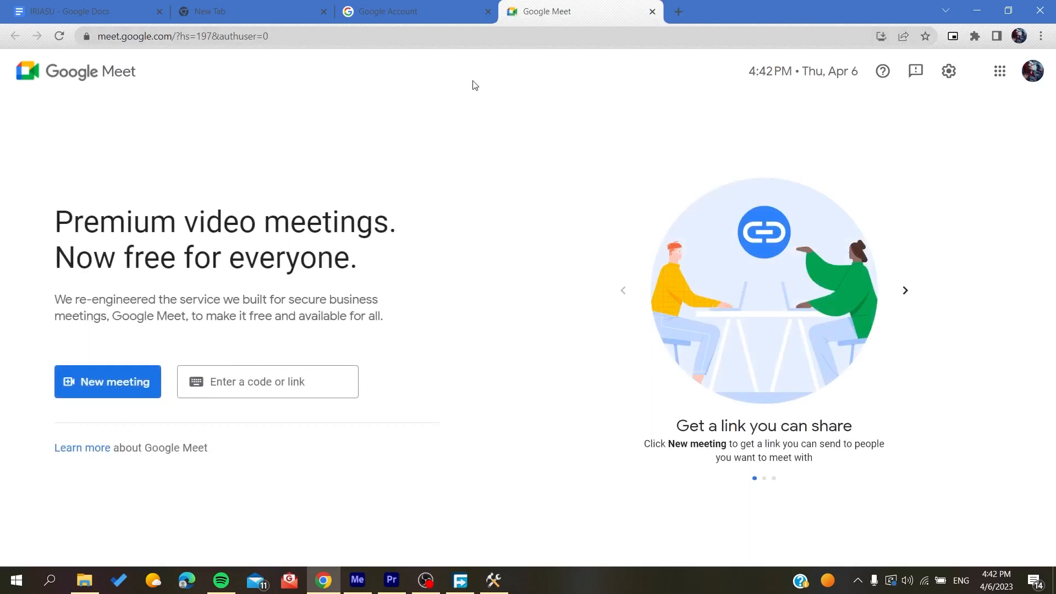
pyautogui.click(380, 11)
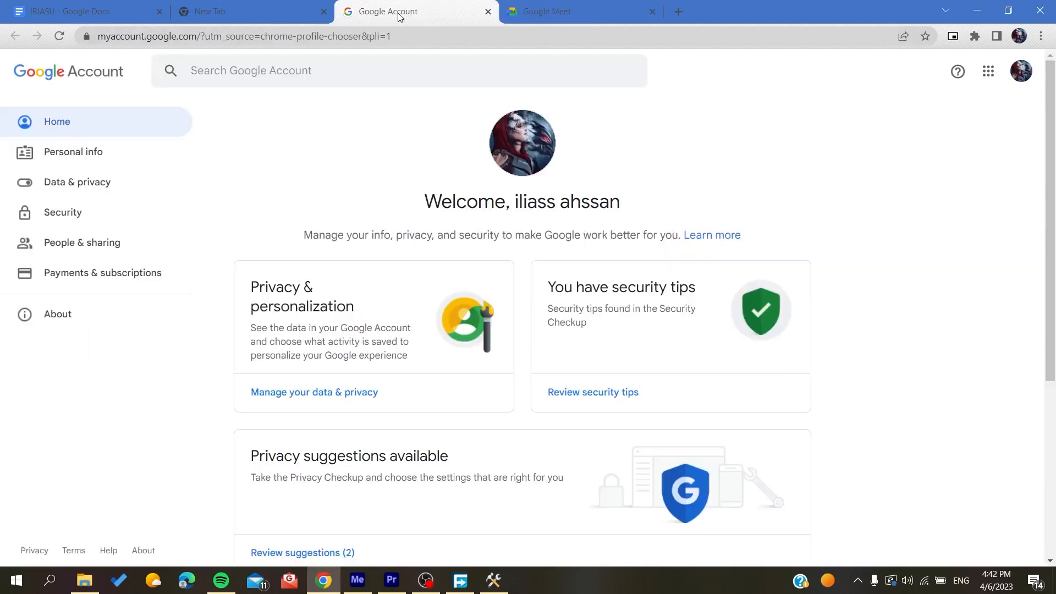
pyautogui.click(242, 36)
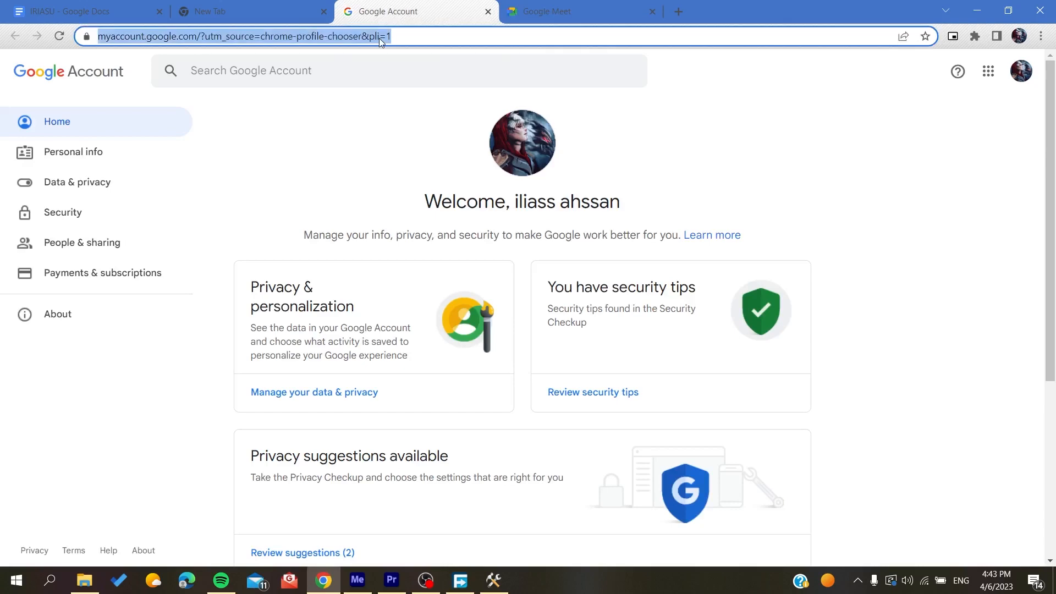
# Search 'google meet' and open the Google Meet result in its own tab
pyautogui.write('google meet')
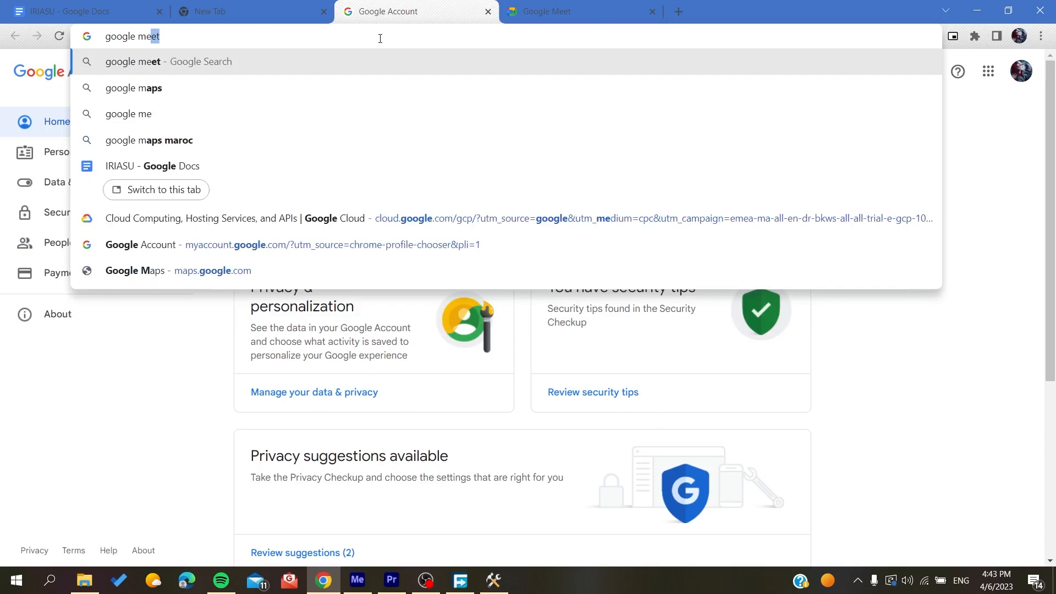
pyautogui.press('Return')
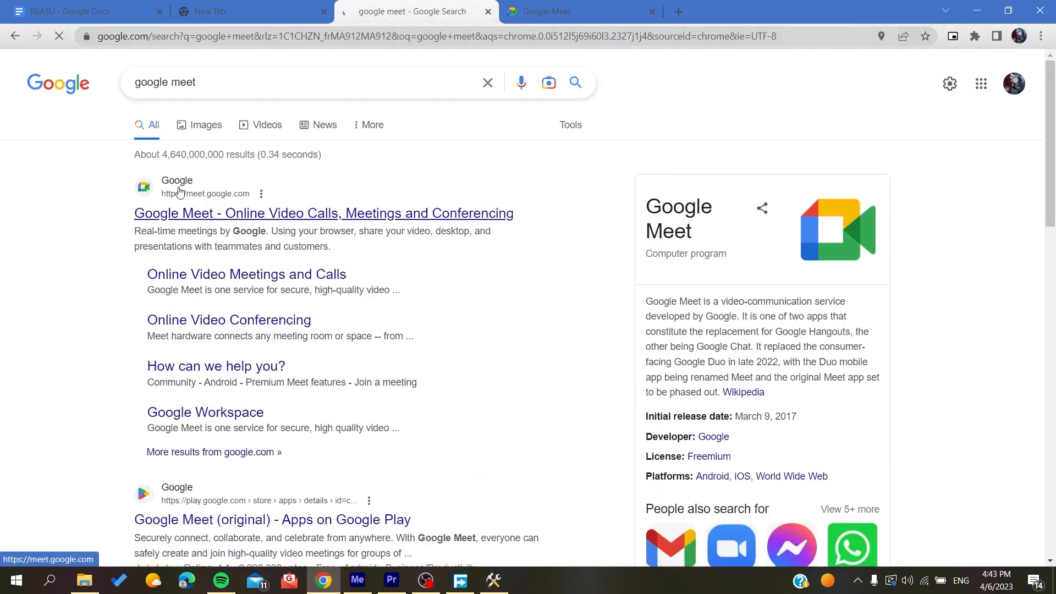
pyautogui.click(324, 213)
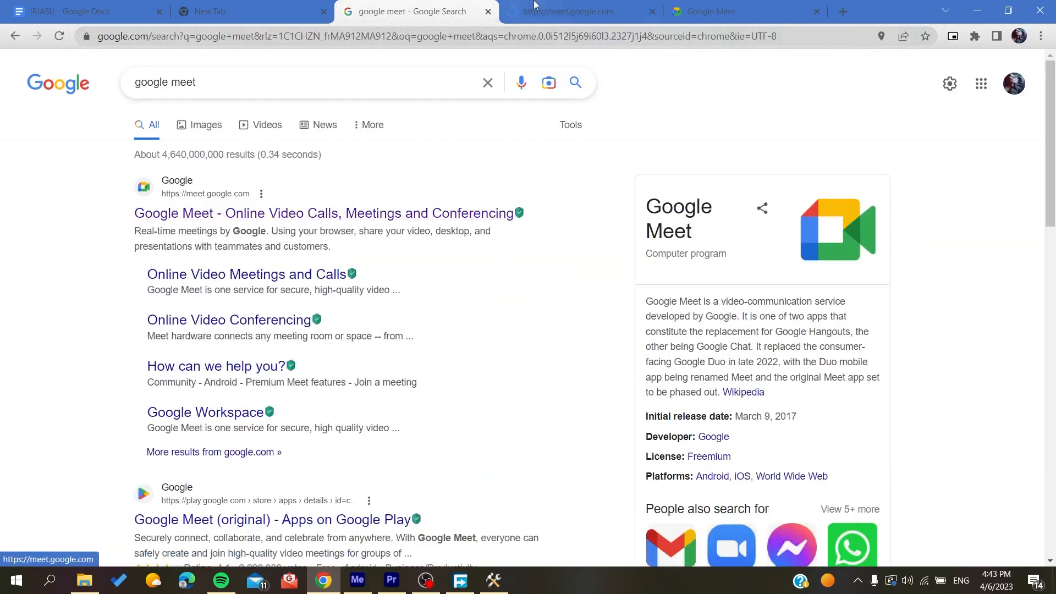
pyautogui.click(567, 11)
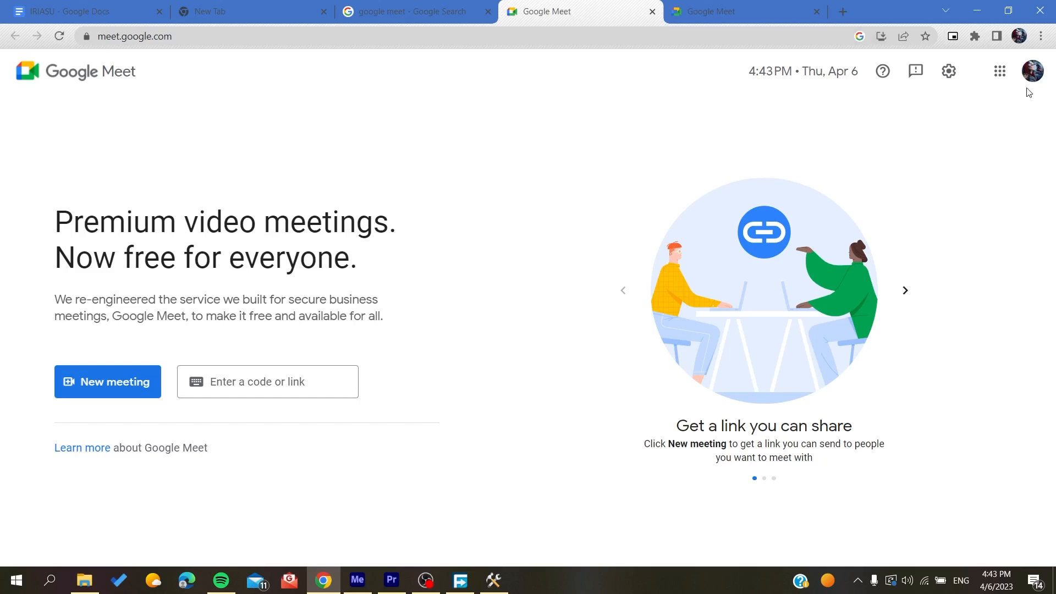
pyautogui.moveTo(884, 116)
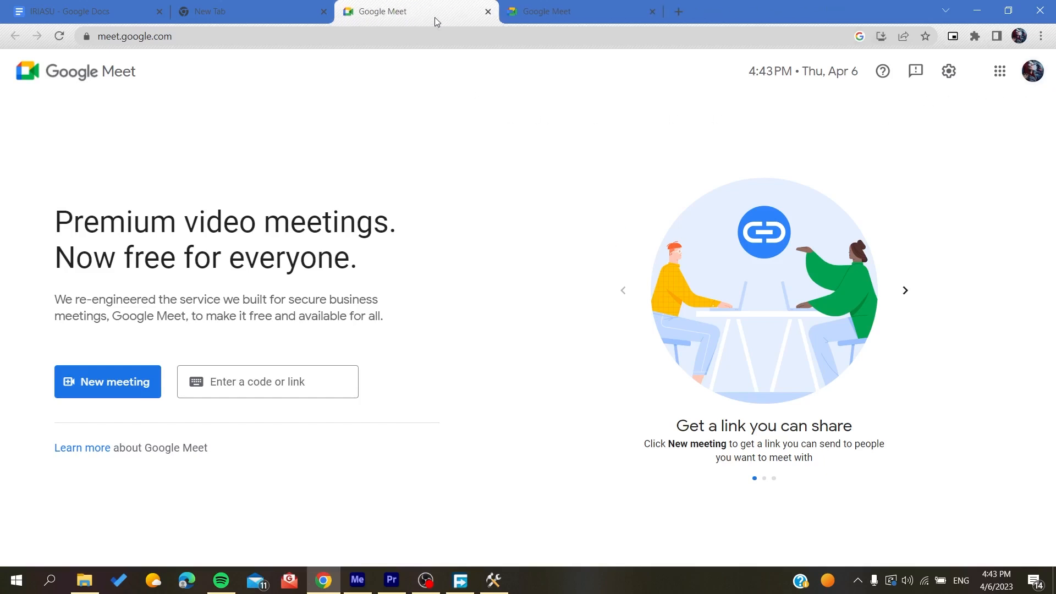
pyautogui.click(650, 12)
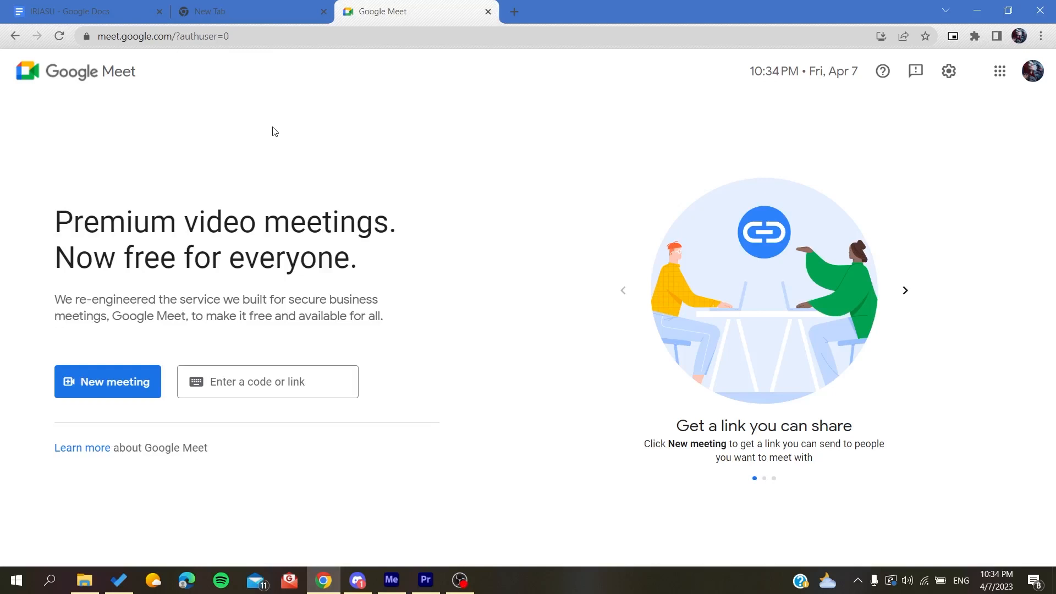
pyautogui.moveTo(229, 133)
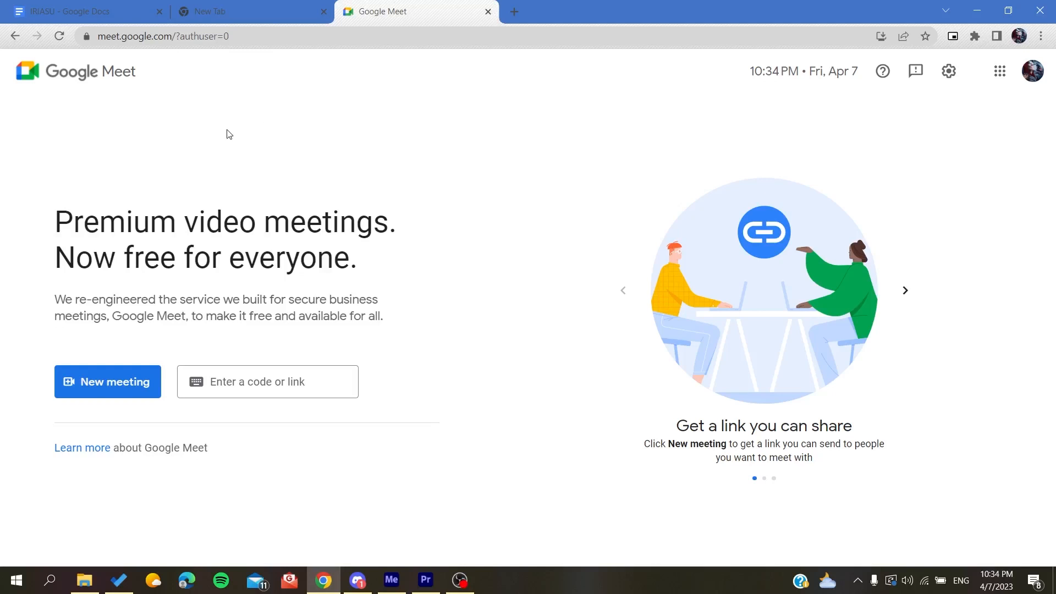
pyautogui.moveTo(296, 68)
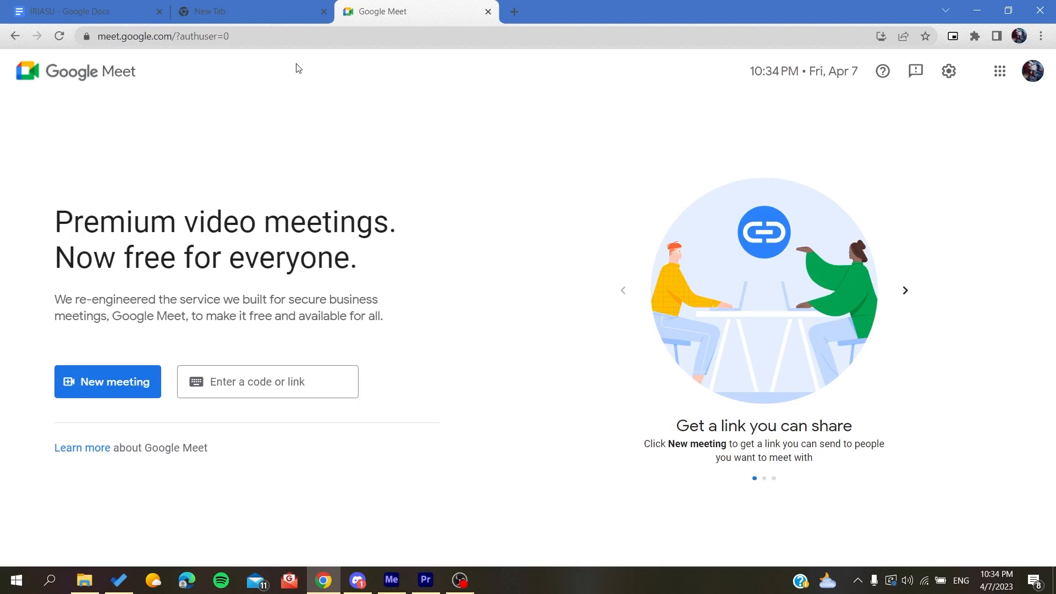
pyautogui.moveTo(228, 162)
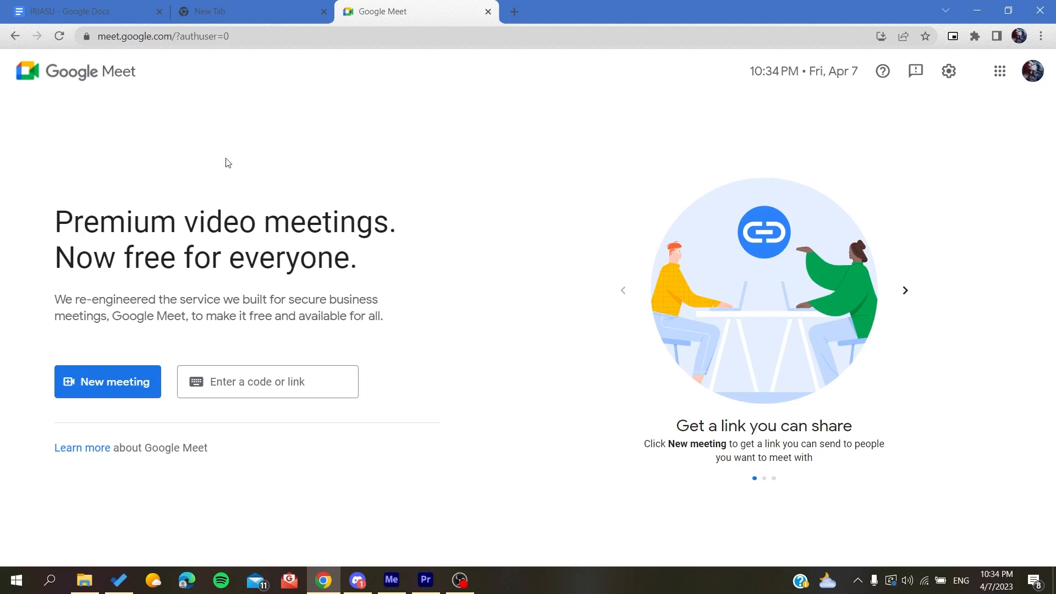
pyautogui.moveTo(198, 172)
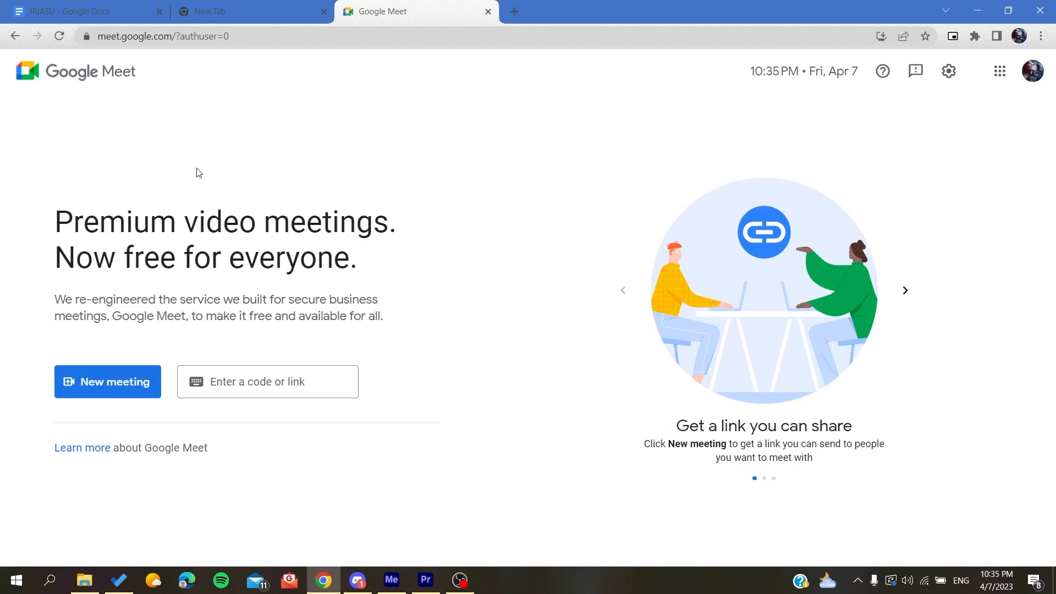
# Start an instant meeting from the New meeting menu
pyautogui.click(107, 381)
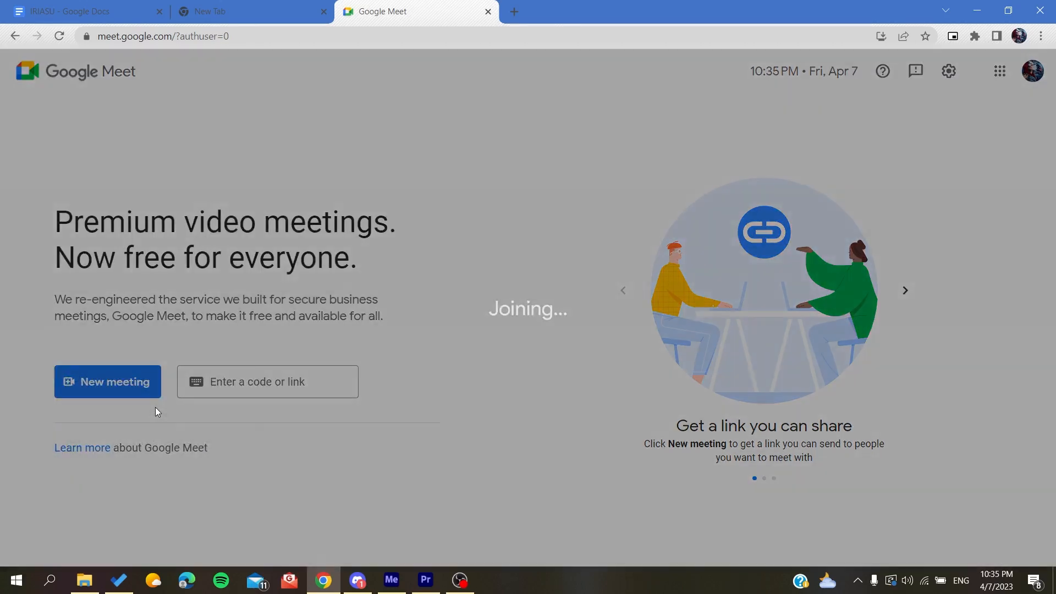
pyautogui.click(107, 381)
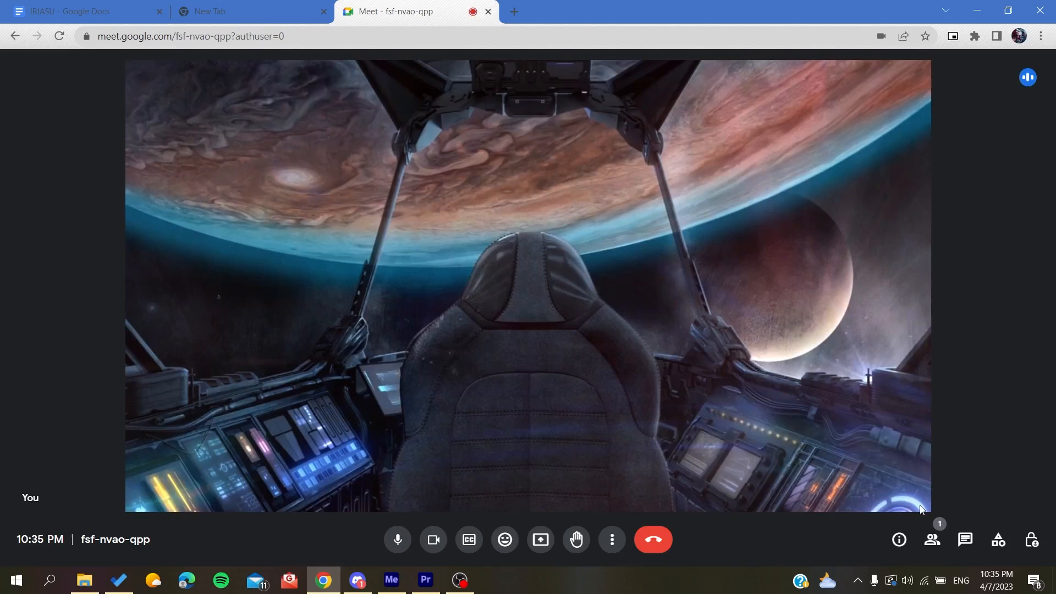
pyautogui.moveTo(932, 539)
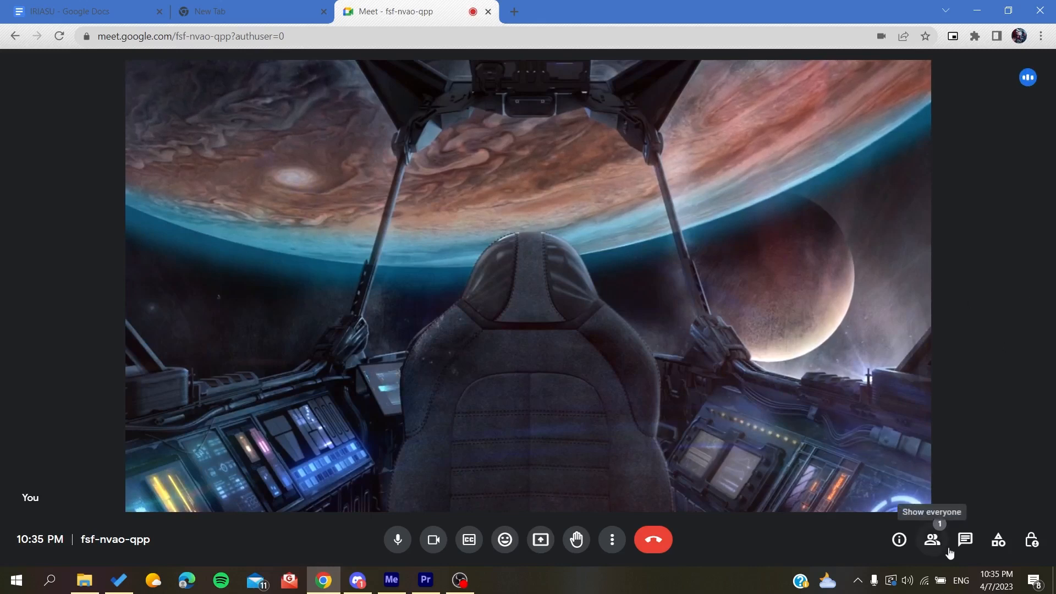
pyautogui.click(996, 539)
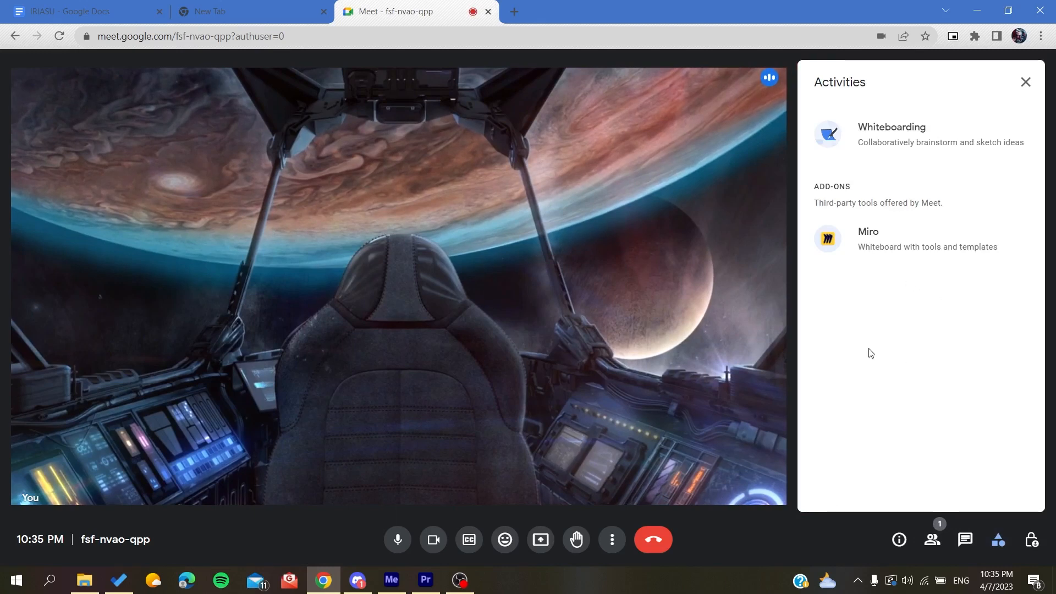
pyautogui.moveTo(812, 303)
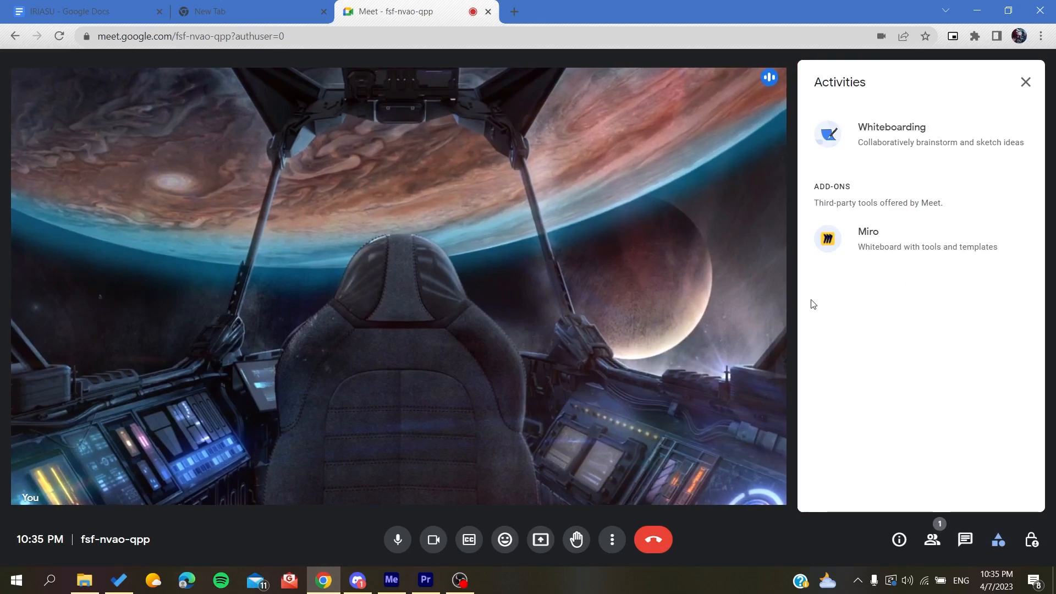
pyautogui.moveTo(846, 290)
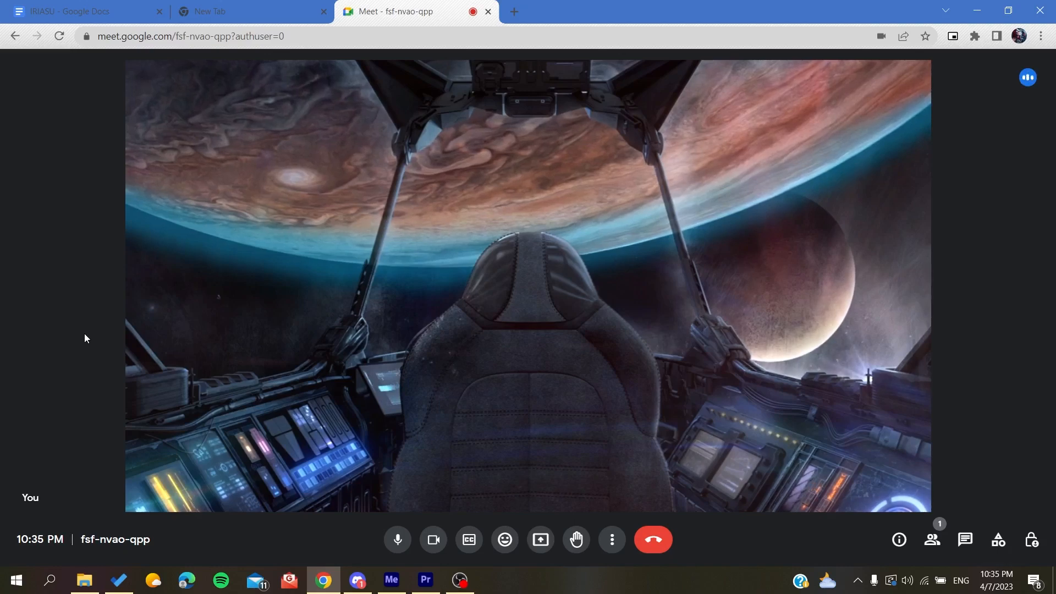
# Bring up the Xbox Game Bar overlay over the Meet call with Win+G
pyautogui.press('Win+g')
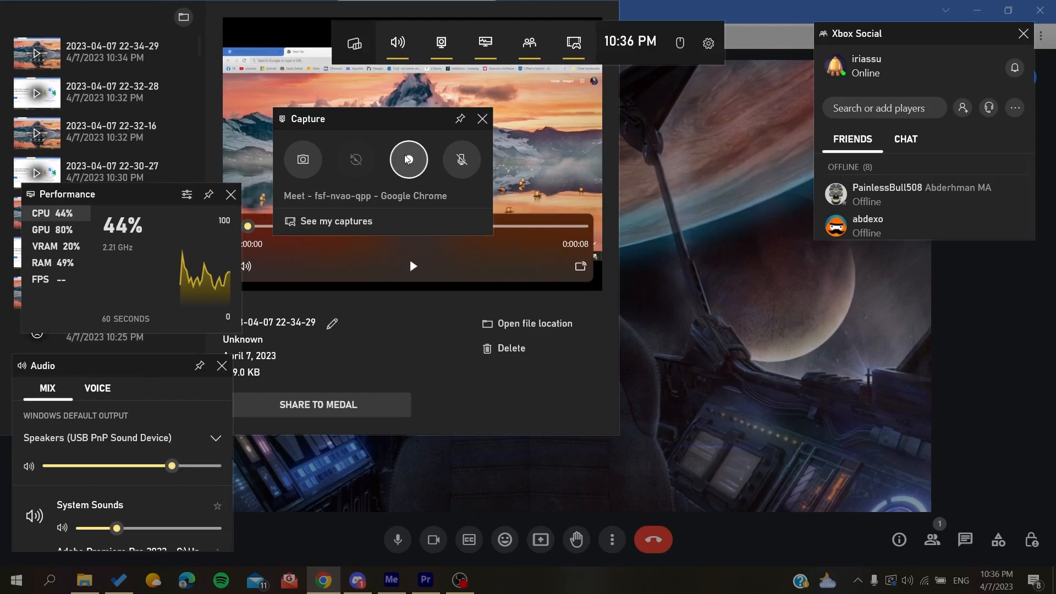
pyautogui.moveTo(407, 159)
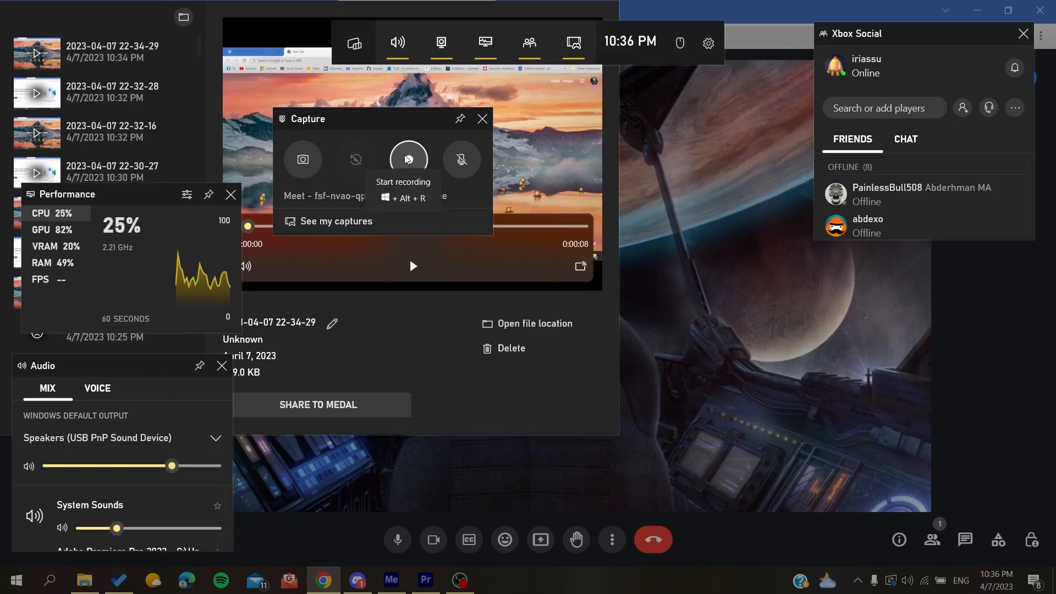